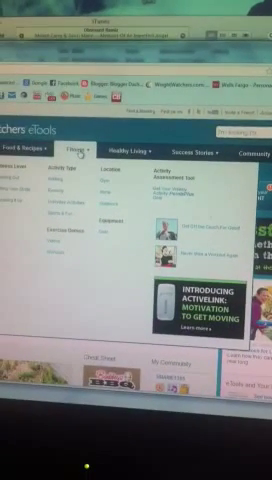
click(136, 156)
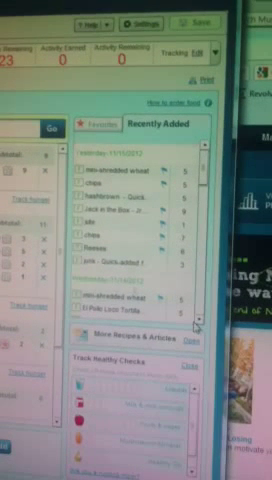
scroll(down, 3)
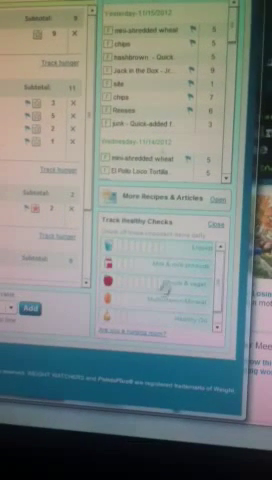